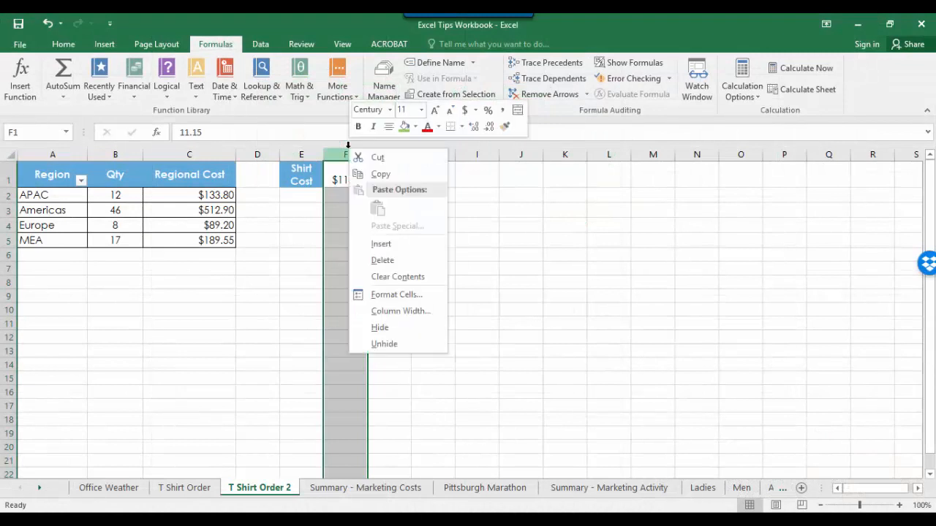
Trace dependents from the $11.15 shirt cost in F1 to all four regional cost cells
left_click(383, 260)
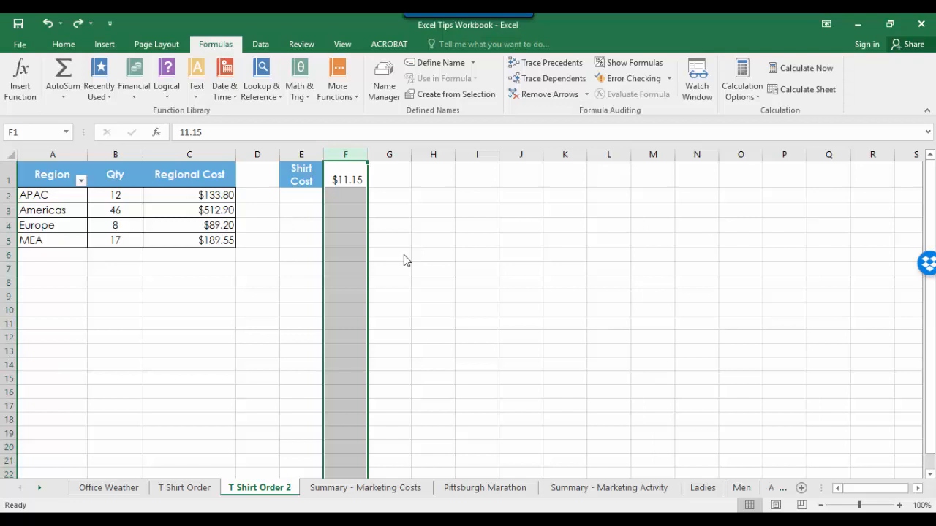
mouse_move(346, 180)
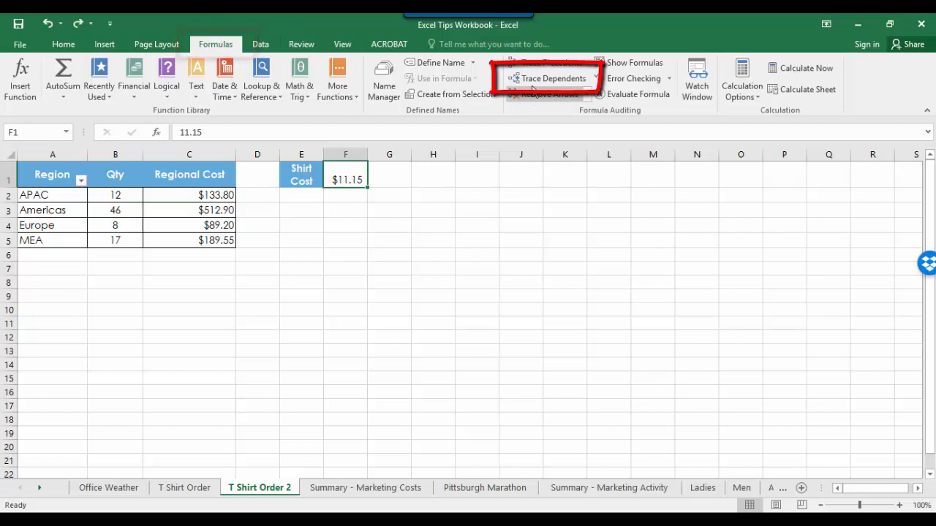
left_click(549, 79)
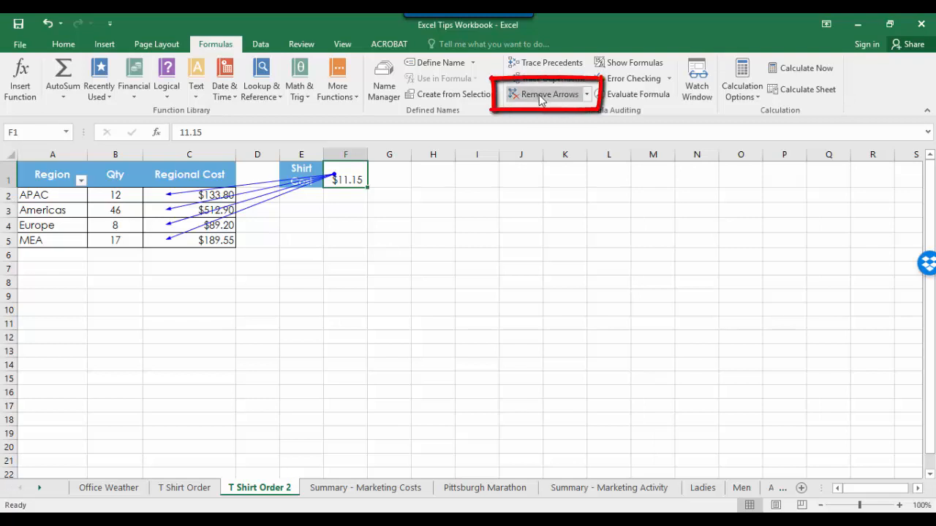
Remove the dependent arrows, leaving the shirt cost and regional table unmarked
left_click(550, 94)
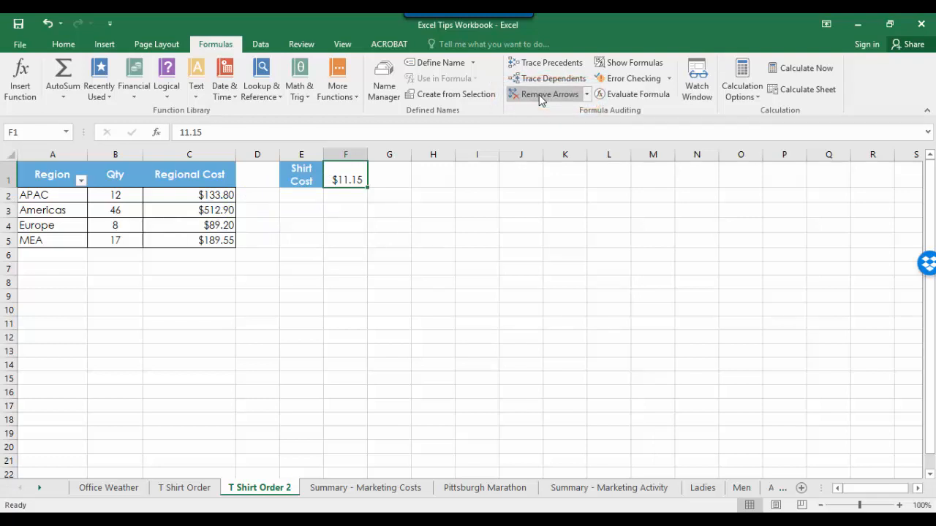